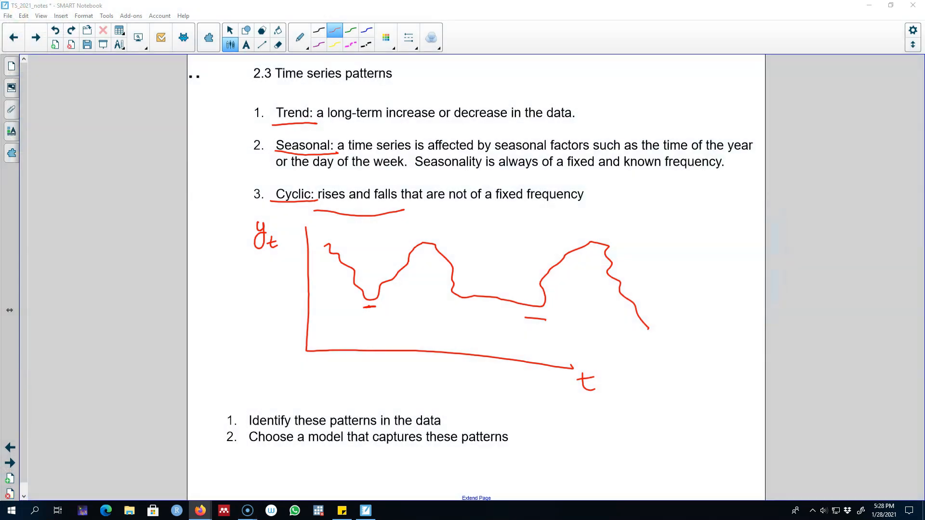
mouse_move(77, 235)
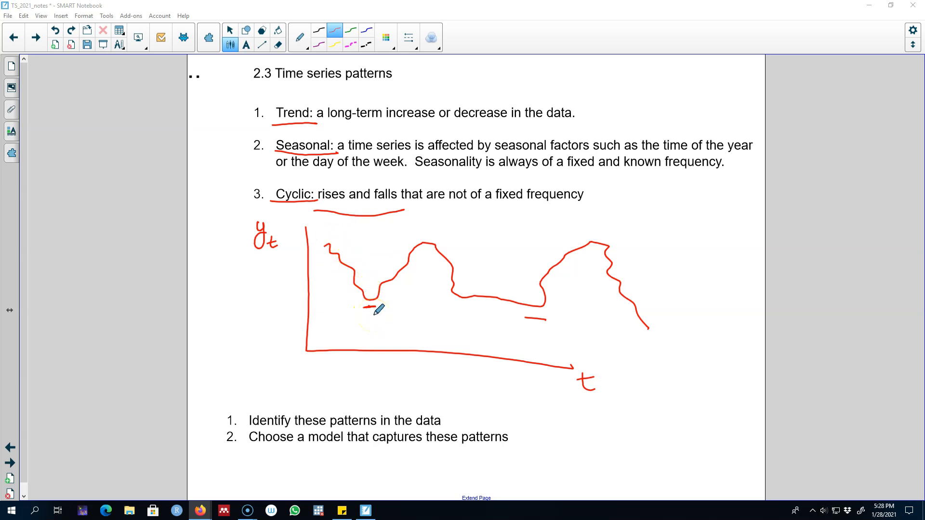
mouse_move(142, 346)
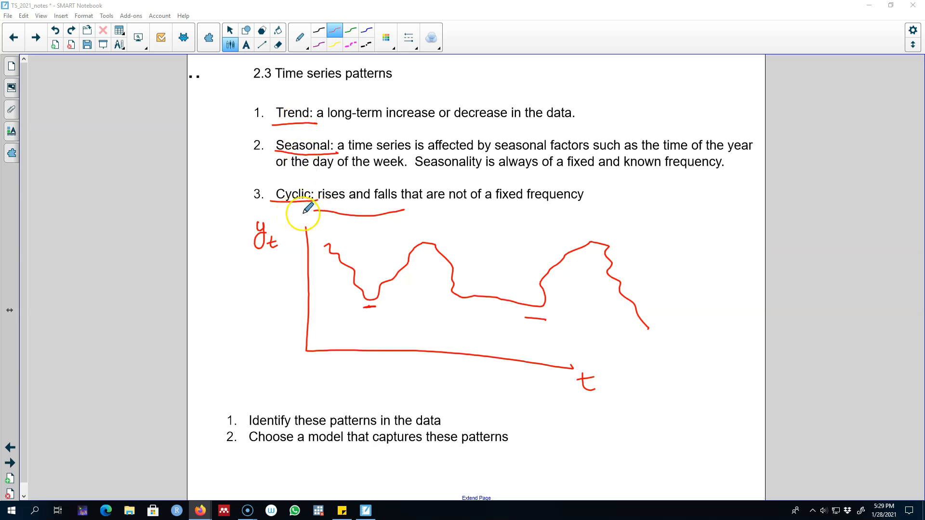
mouse_move(318, 153)
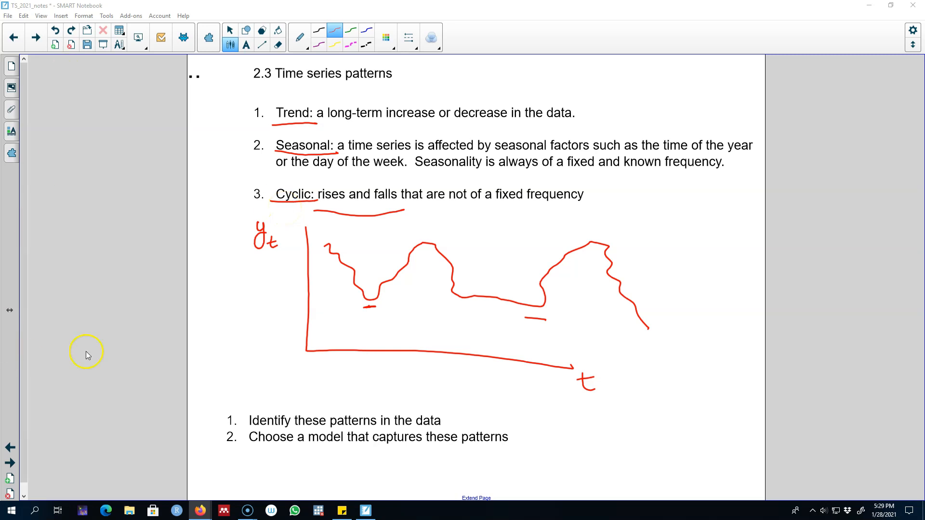
mouse_move(21, 450)
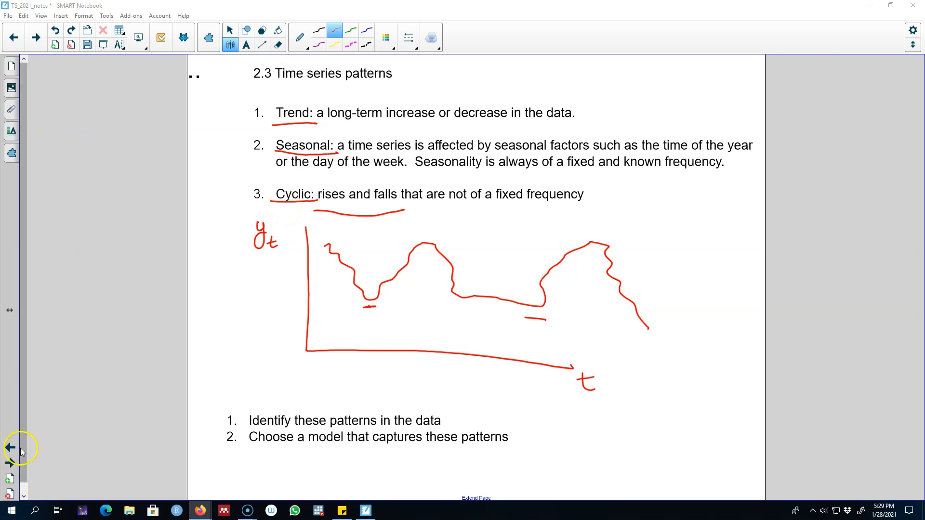
Advance from the cyclic pattern slide to the White noise series slide.
click(9, 446)
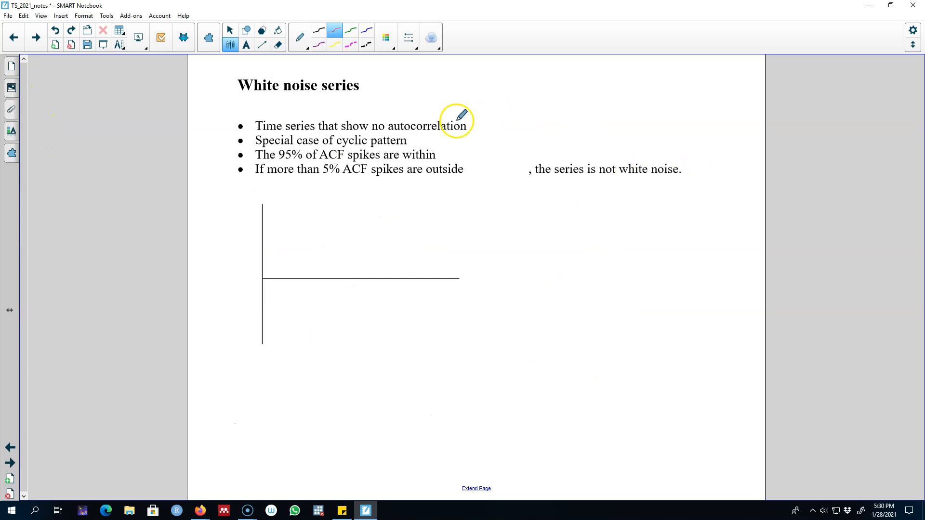
mouse_move(334, 145)
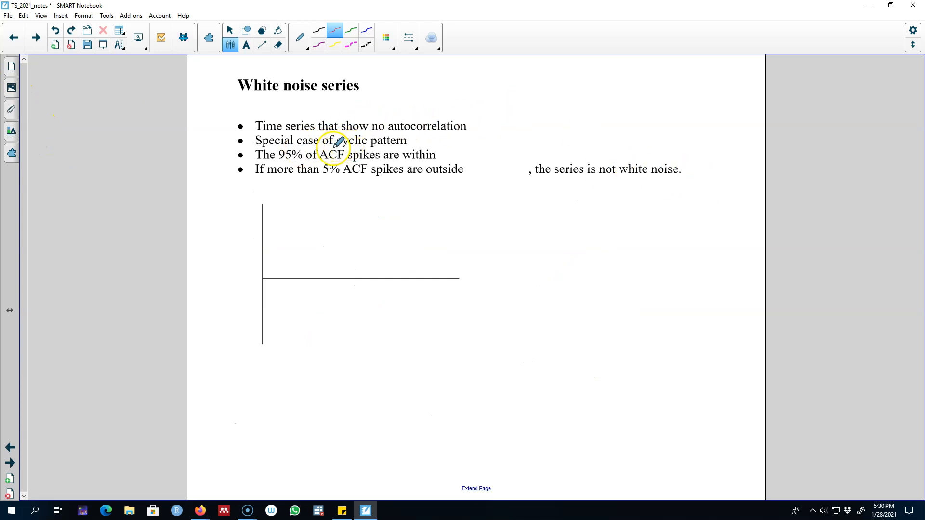
mouse_move(484, 131)
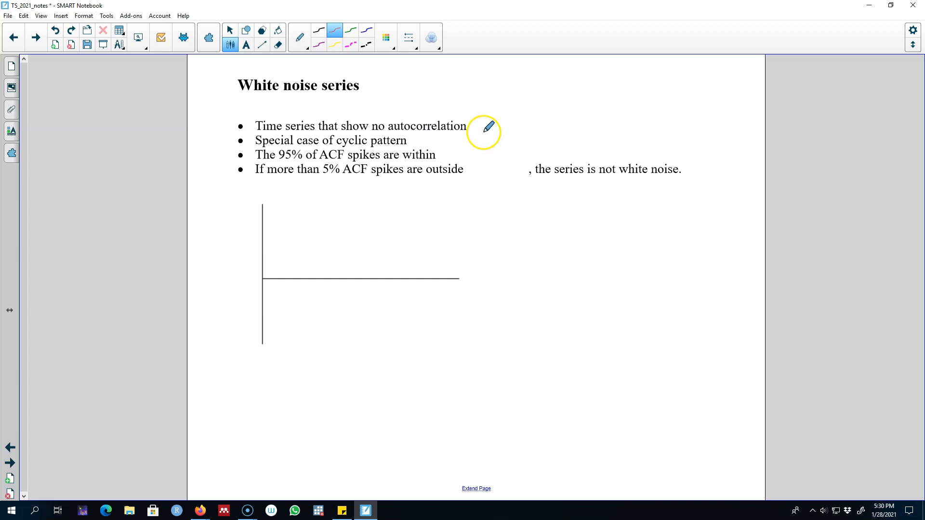
mouse_move(300, 319)
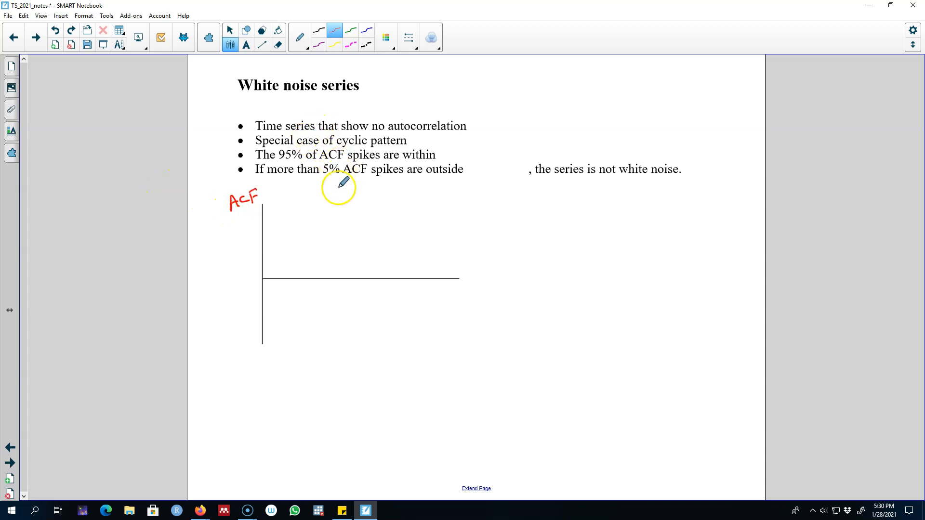
mouse_move(298, 154)
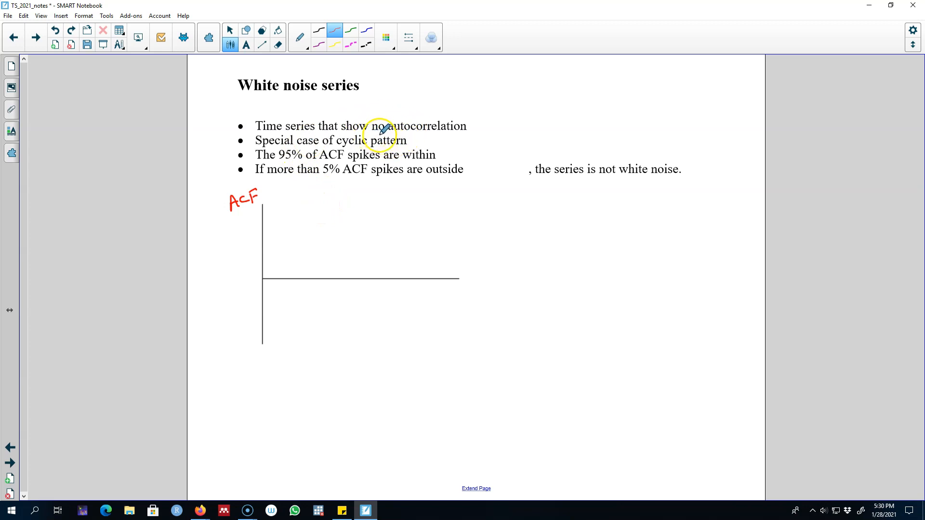
mouse_move(437, 136)
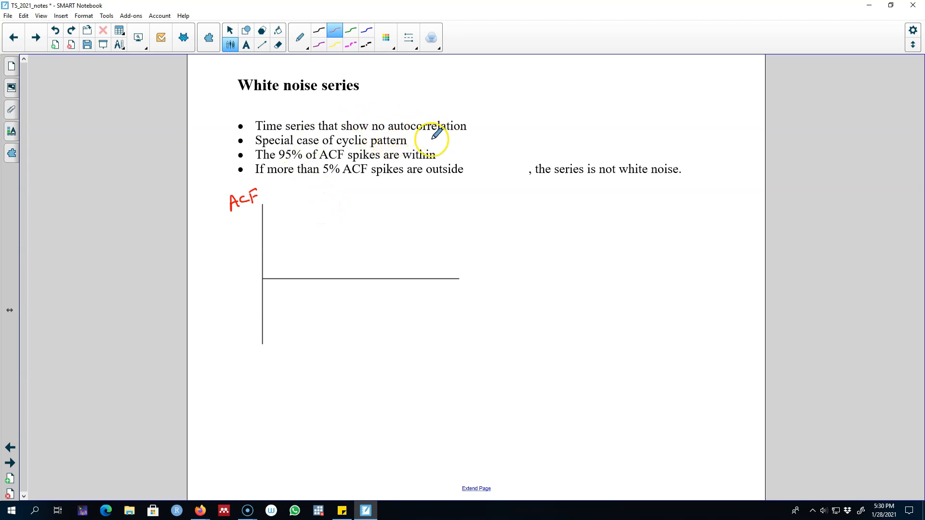
mouse_move(292, 245)
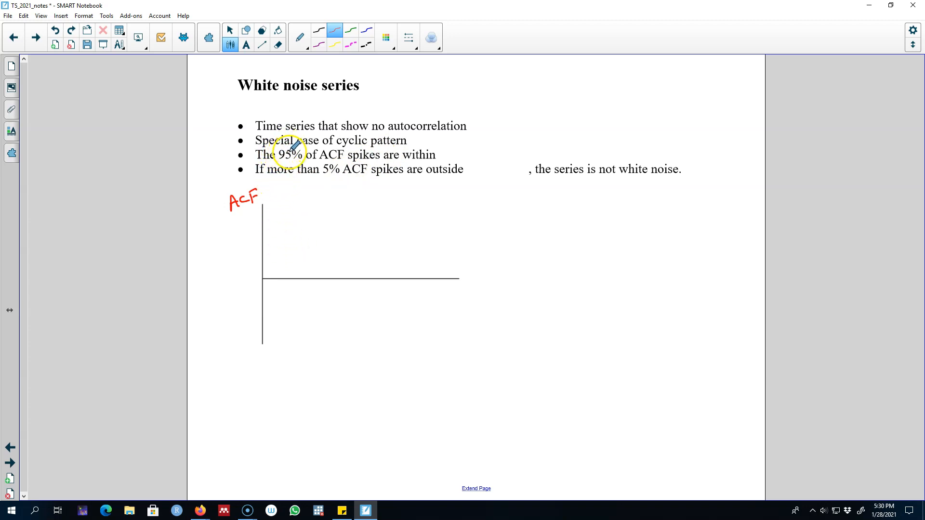
mouse_move(401, 157)
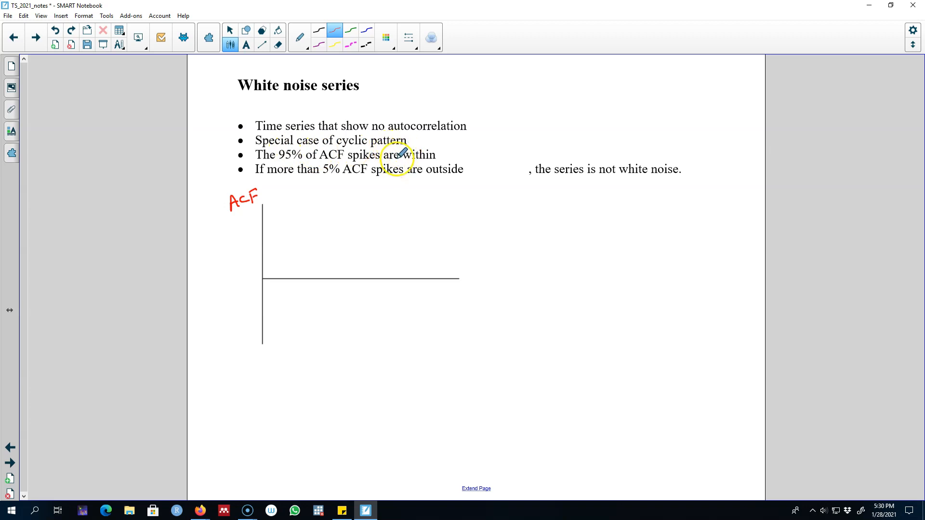
mouse_move(341, 235)
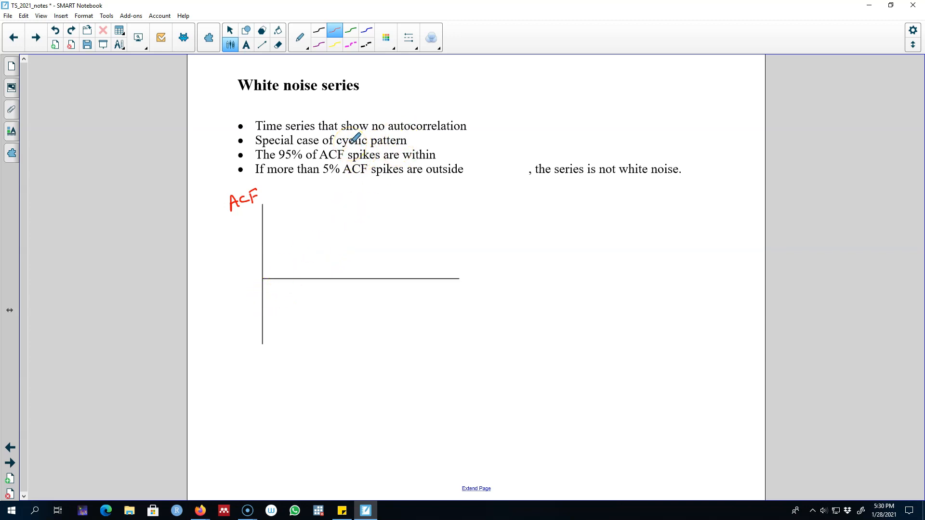
mouse_move(286, 264)
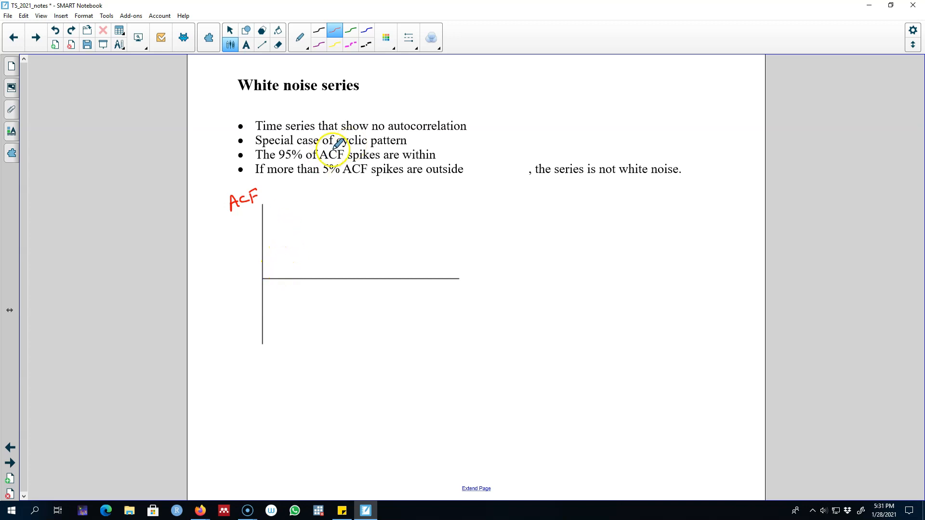
mouse_move(312, 215)
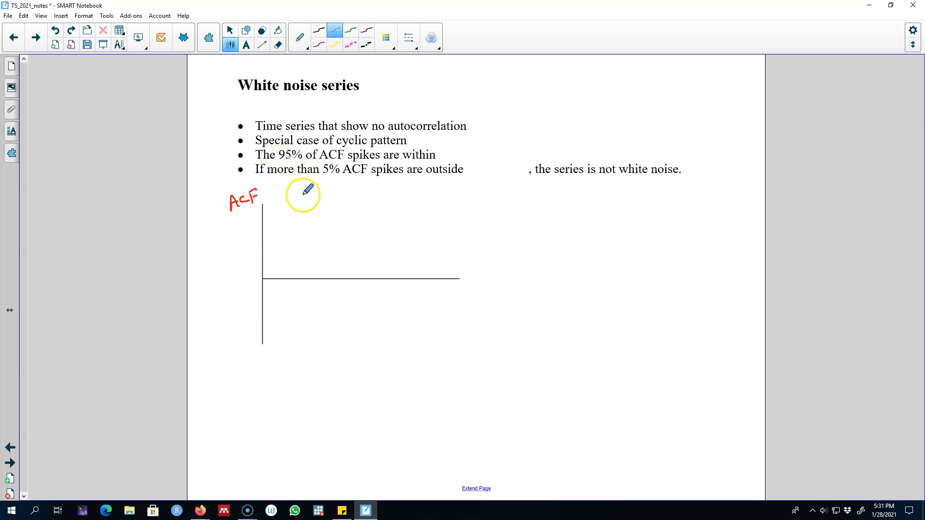
mouse_move(294, 243)
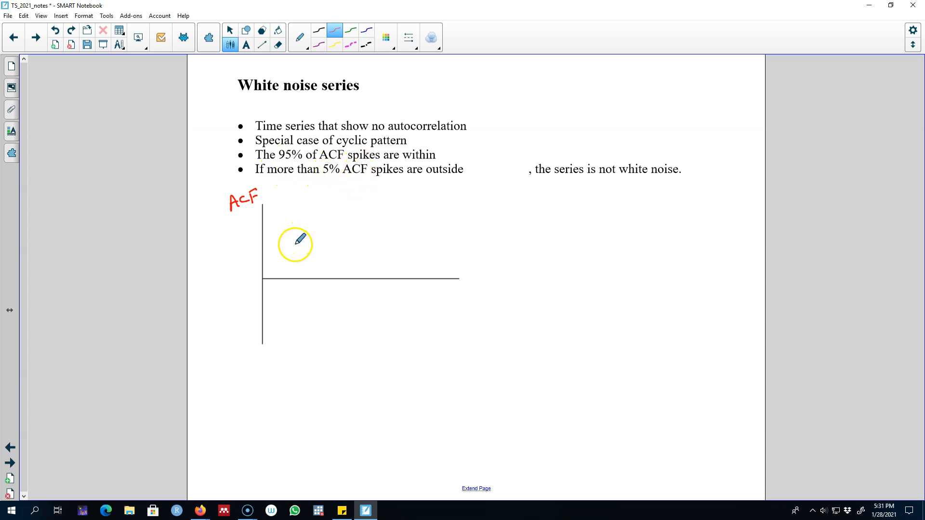
mouse_move(347, 264)
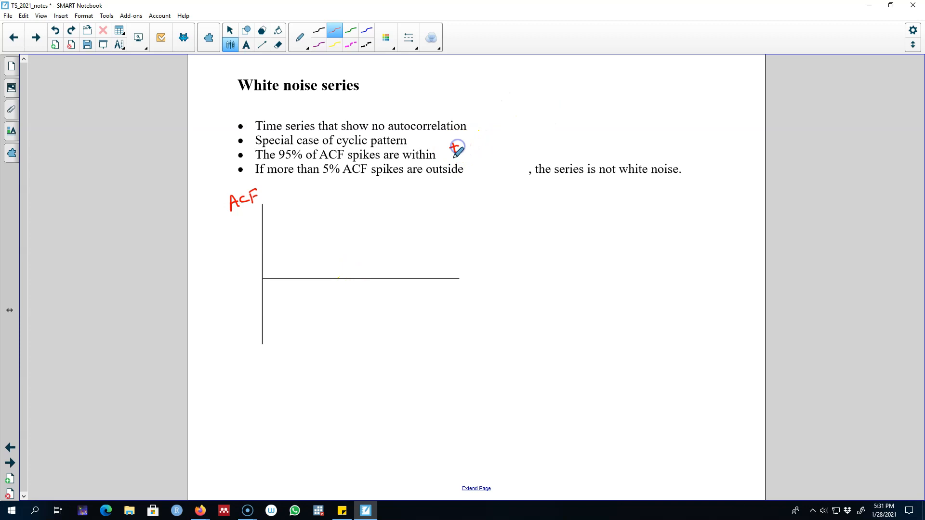
Handwrite the bound ±2/√T after 'are within' and 'e.g. T = 50' at the top right.
drag(478, 156, 511, 139)
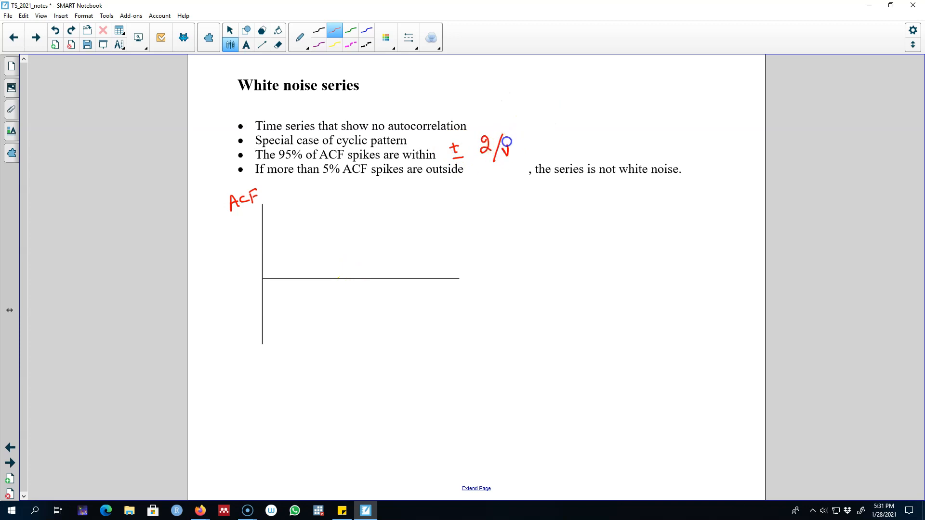
drag(501, 148, 528, 133)
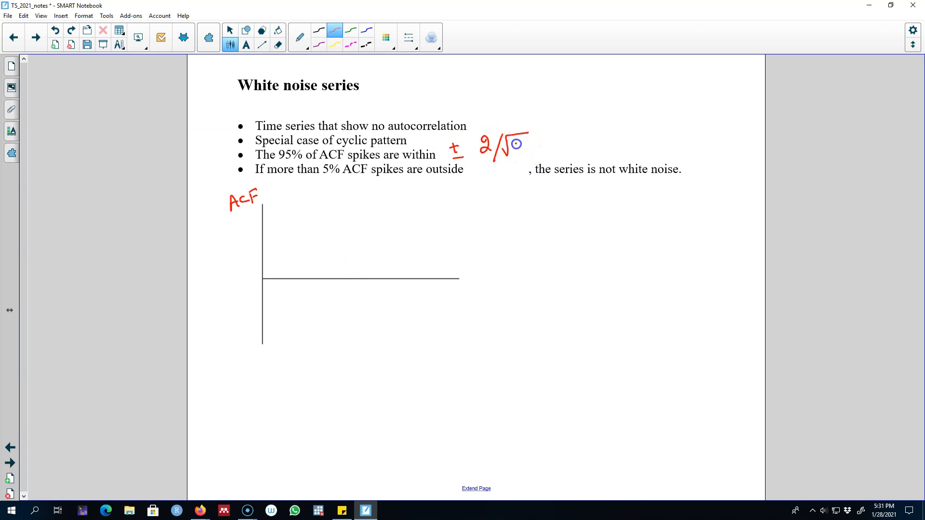
text(T)
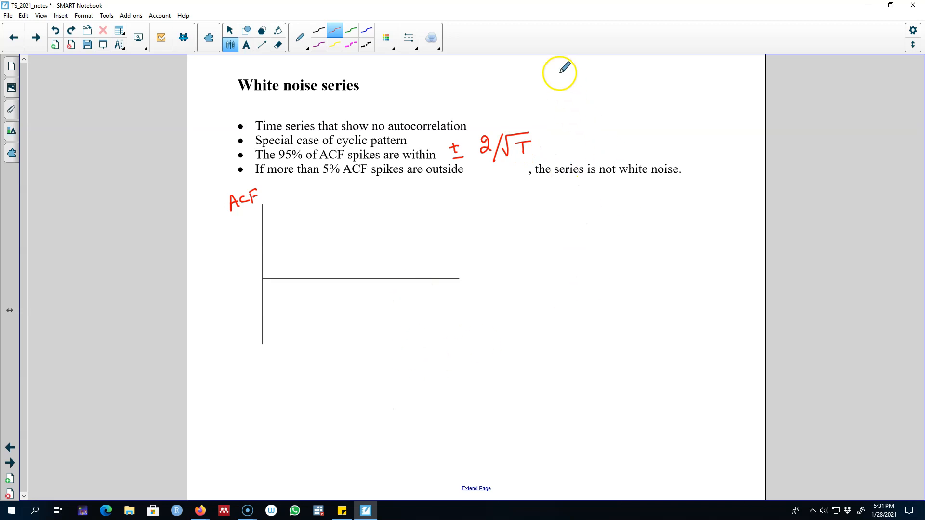
drag(519, 75, 614, 68)
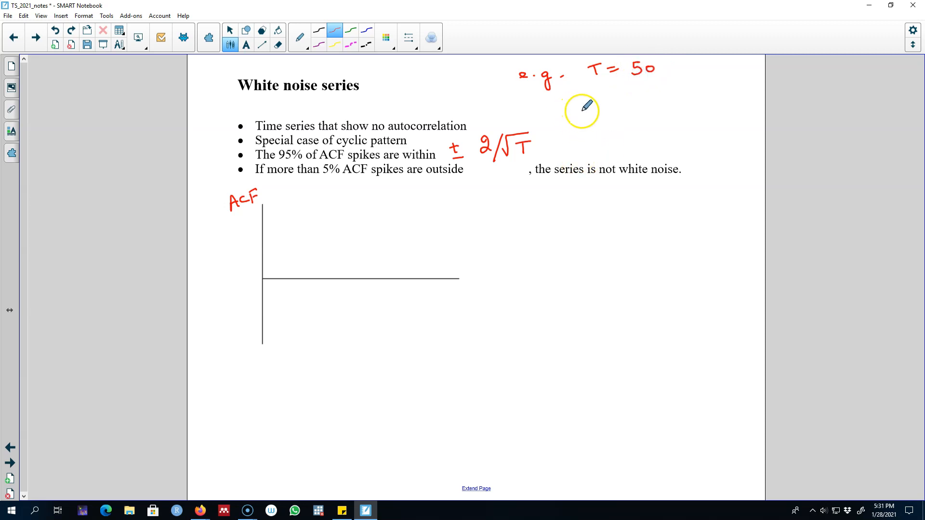
Handwrite the worked example ±2/√50 = ±2.8 beside T = 50.
drag(581, 109, 587, 130)
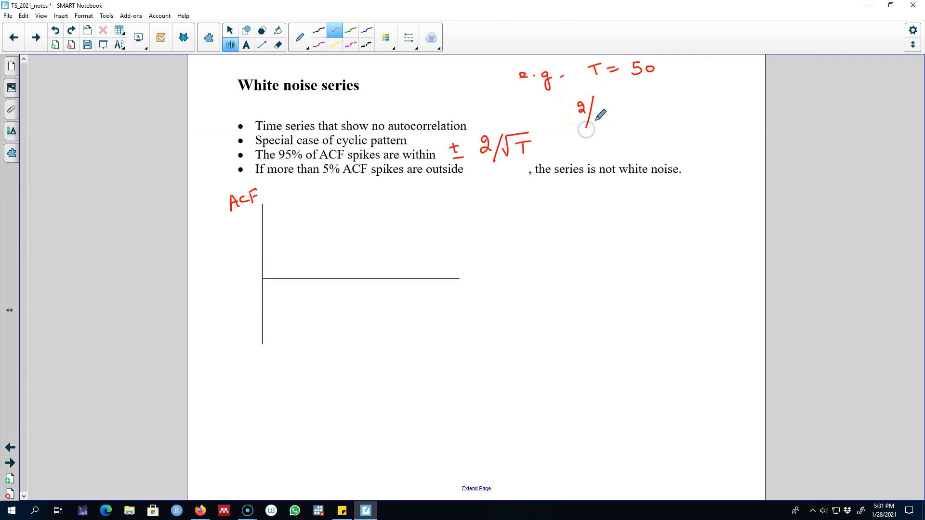
drag(592, 121, 617, 112)
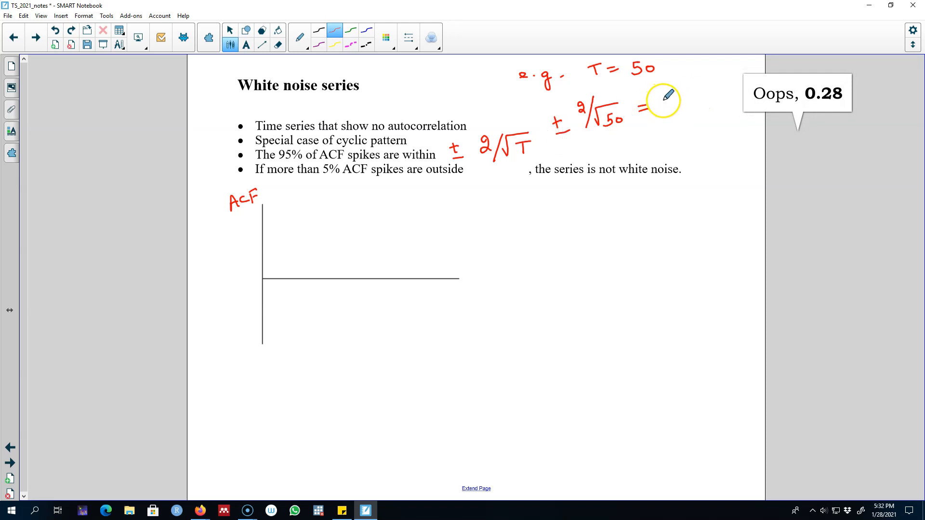
drag(643, 106, 702, 103)
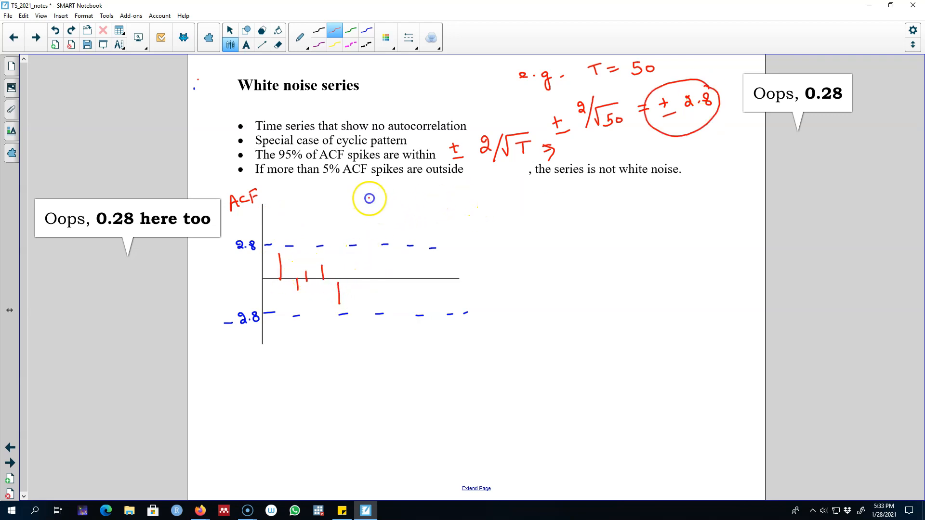
Sketch ACF spikes with one crossing the upper bound and write ±2/√T after 'outside'.
drag(367, 201, 380, 276)
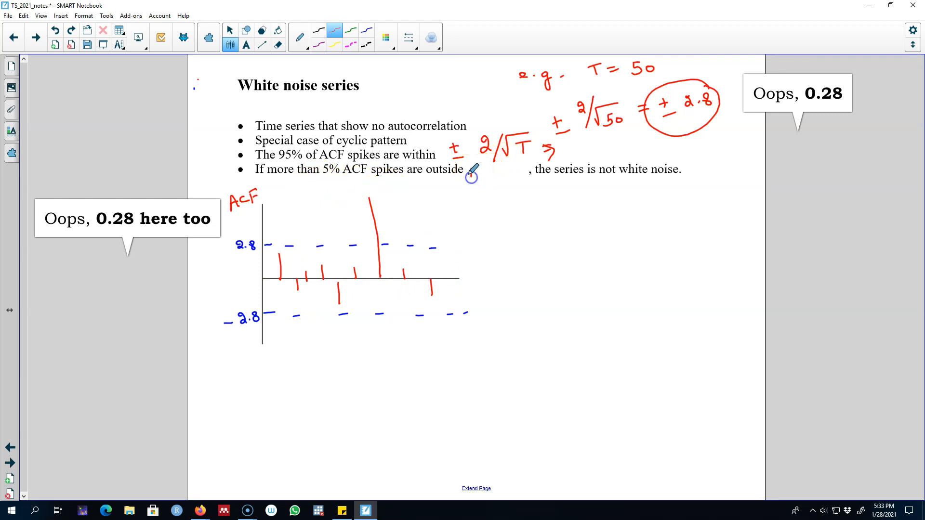
drag(469, 177, 489, 174)
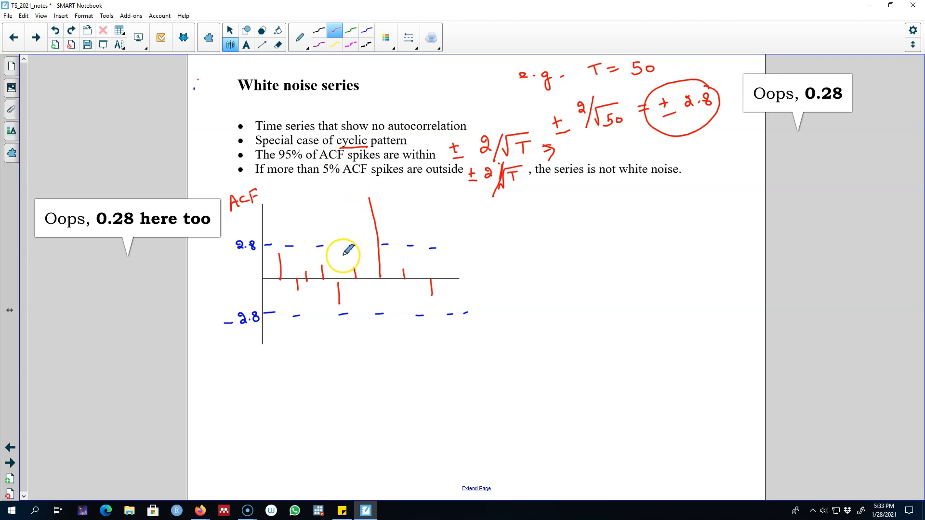
mouse_move(303, 240)
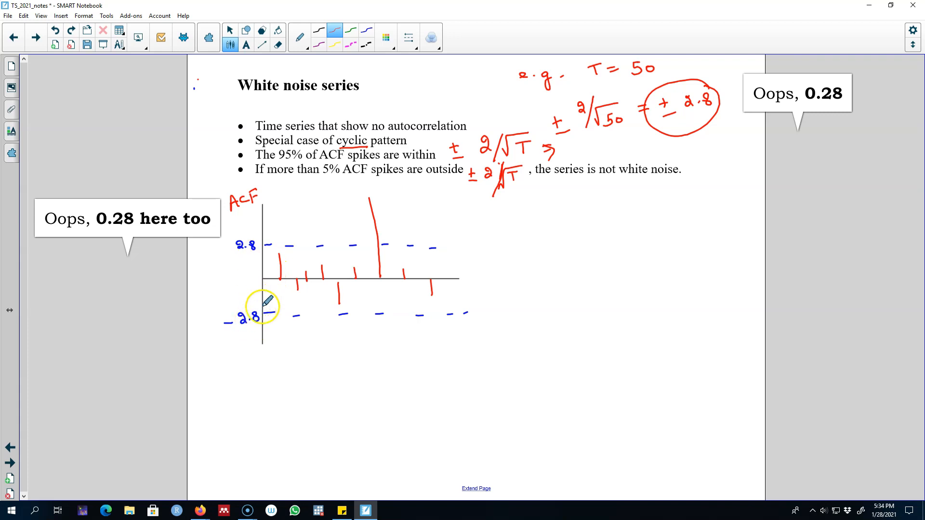
mouse_move(301, 206)
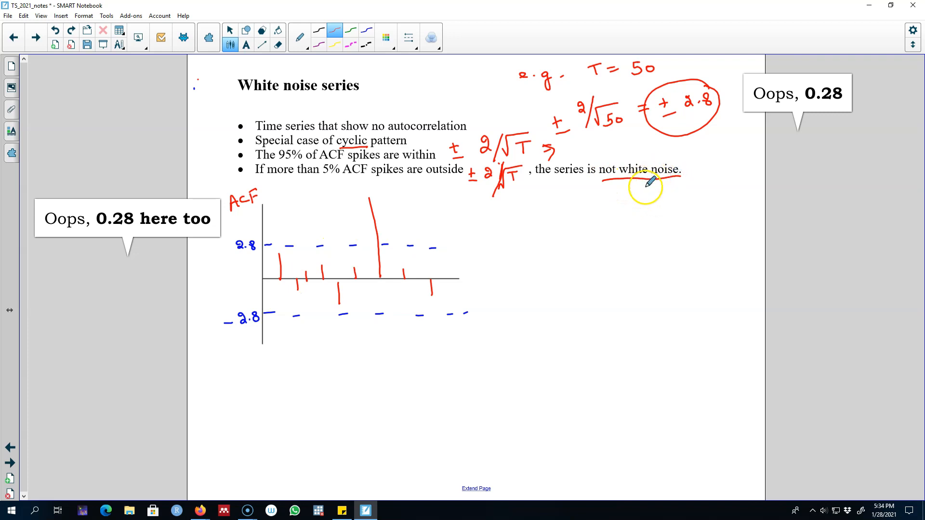
mouse_move(514, 225)
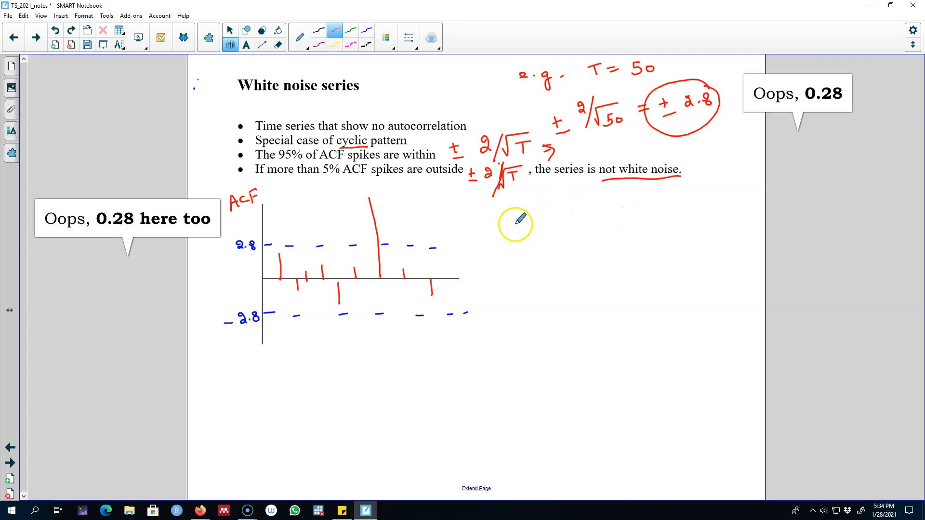
mouse_move(454, 272)
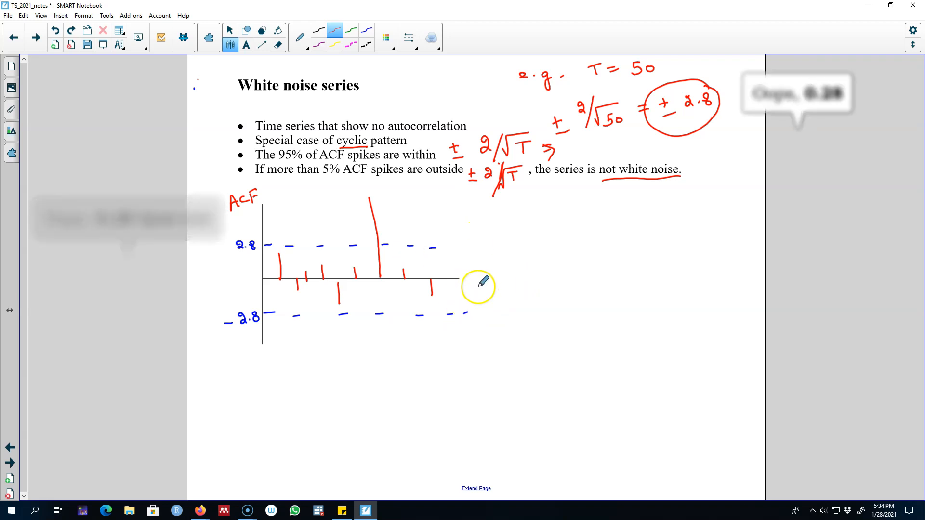
mouse_move(442, 301)
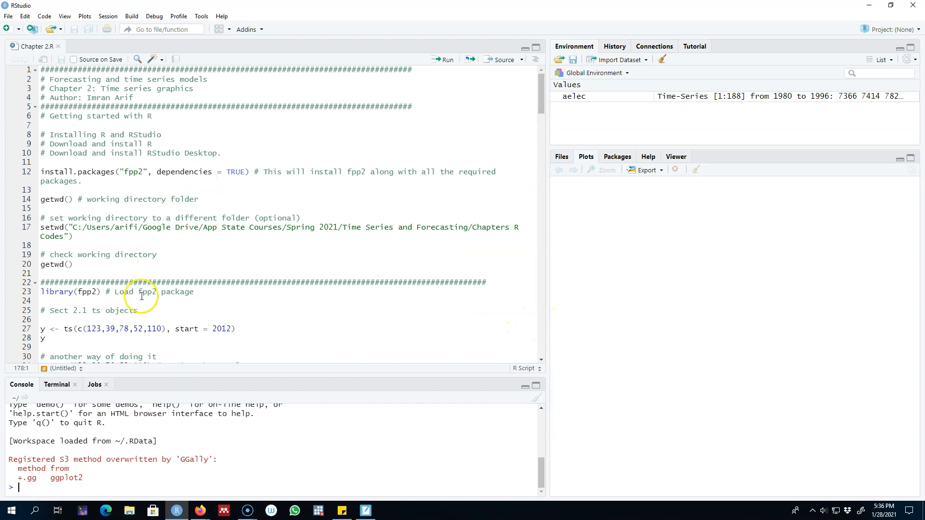
Run set.seed(30), y <- ts(rnorm(50)) and summary(y), then send the Figure 2.17 plot code.
click(442, 58)
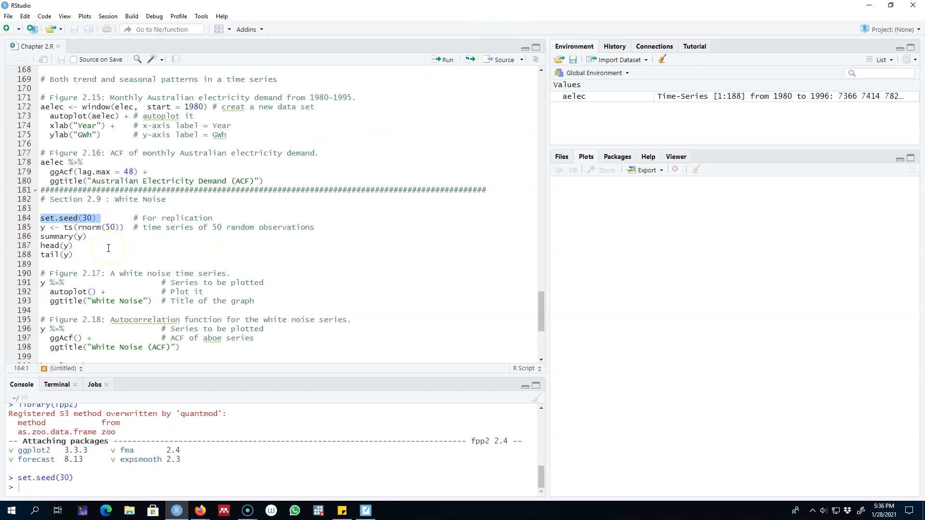
mouse_move(117, 268)
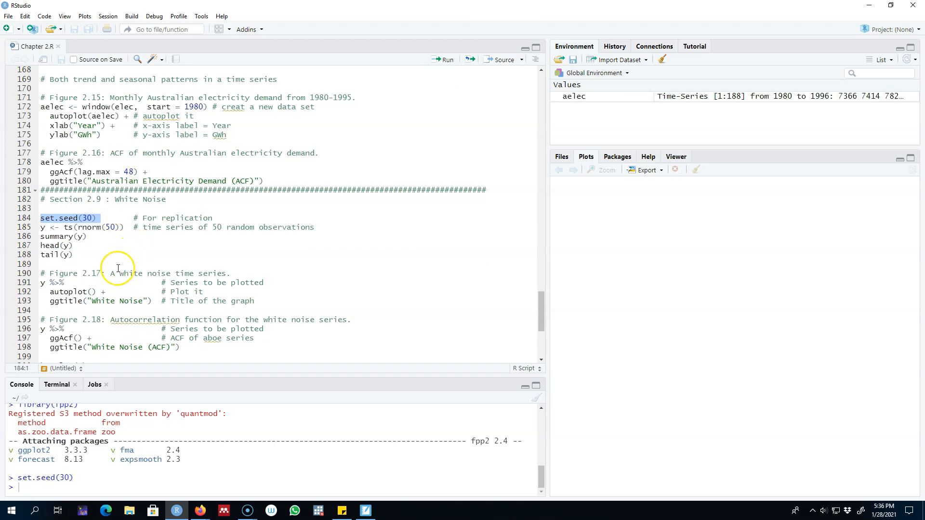
mouse_move(122, 263)
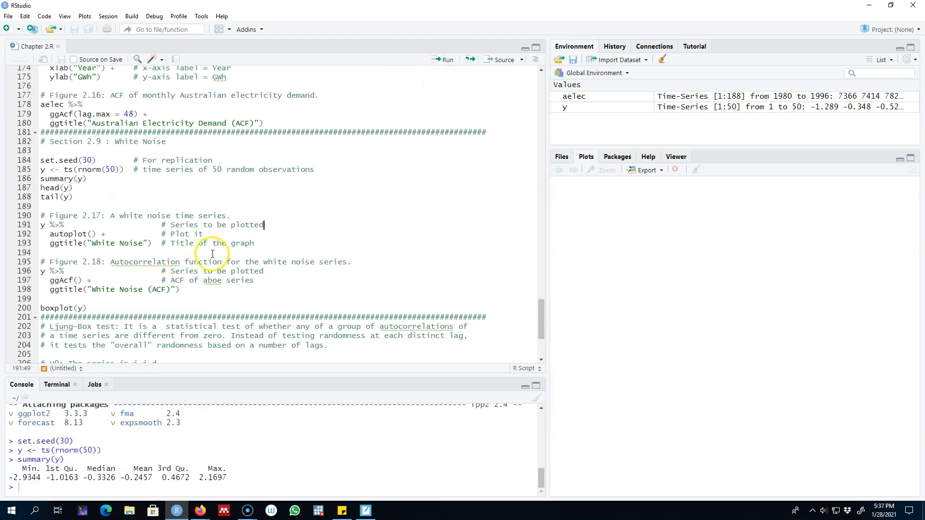
click(443, 60)
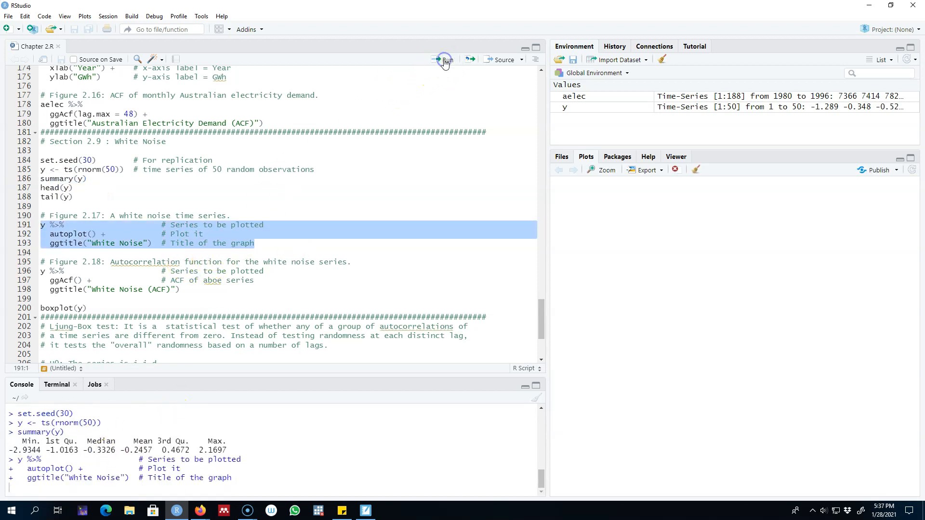
Run y %>% autoplot() + ggtitle("White Noise") to render the time plot.
click(445, 59)
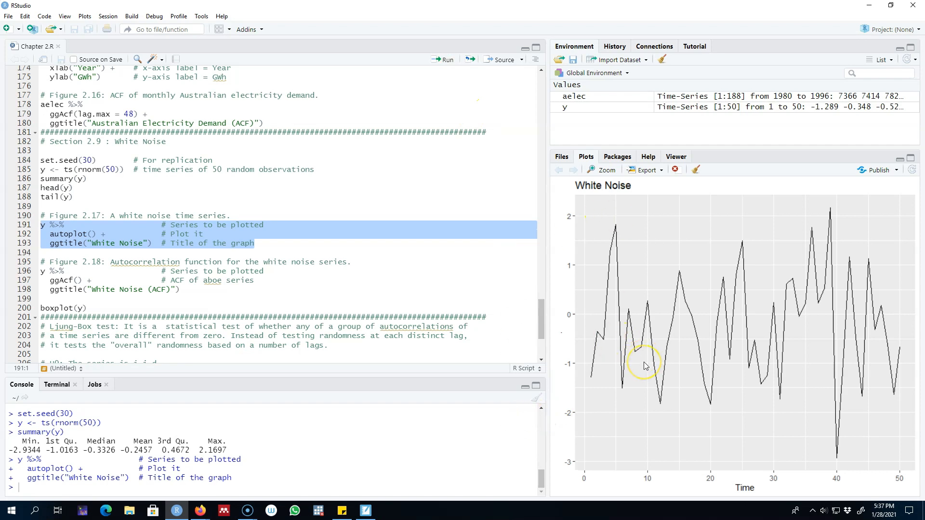
mouse_move(674, 357)
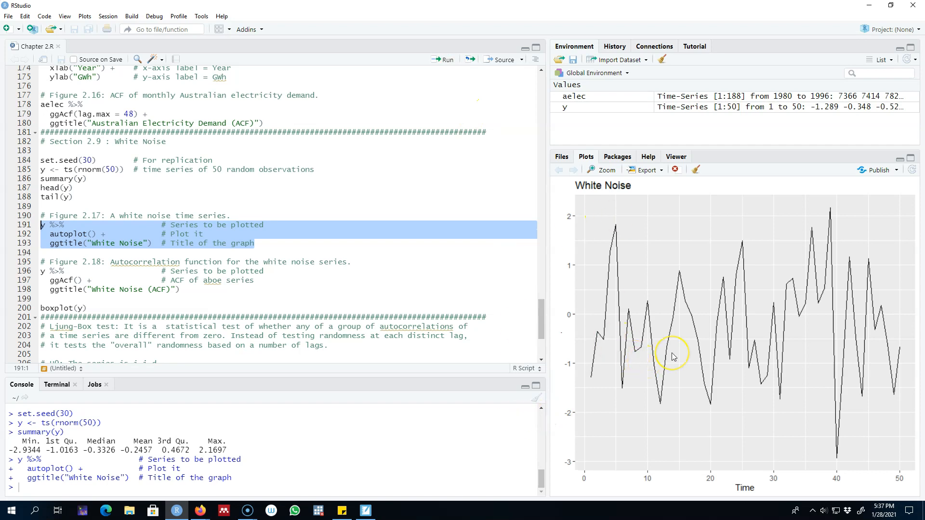
mouse_move(628, 230)
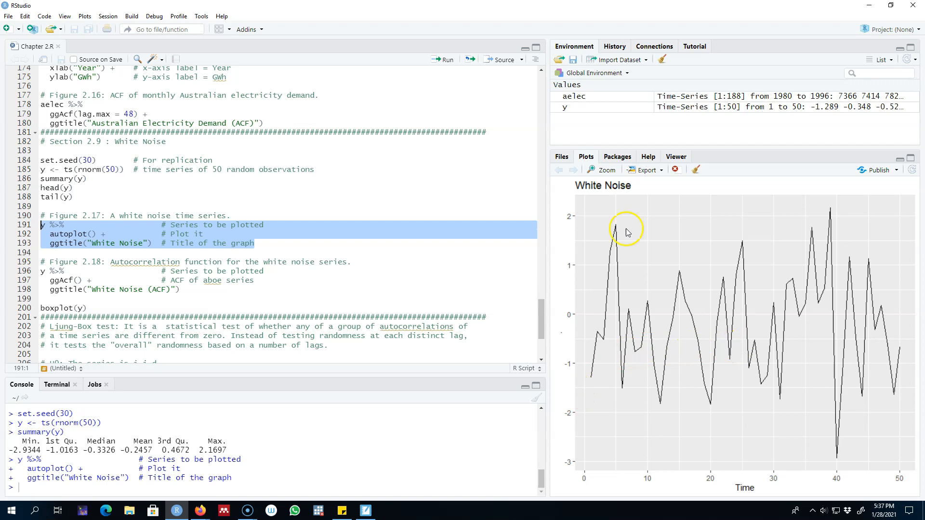
mouse_move(618, 316)
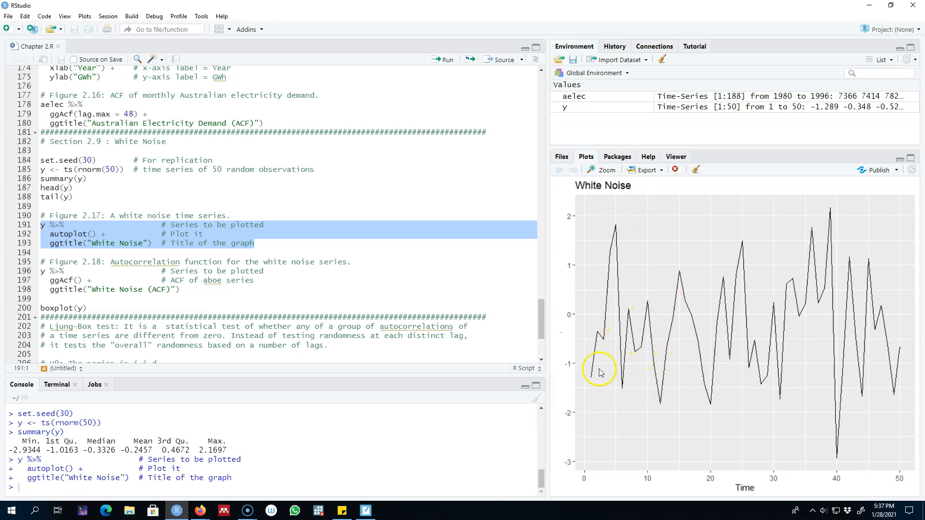
mouse_move(646, 381)
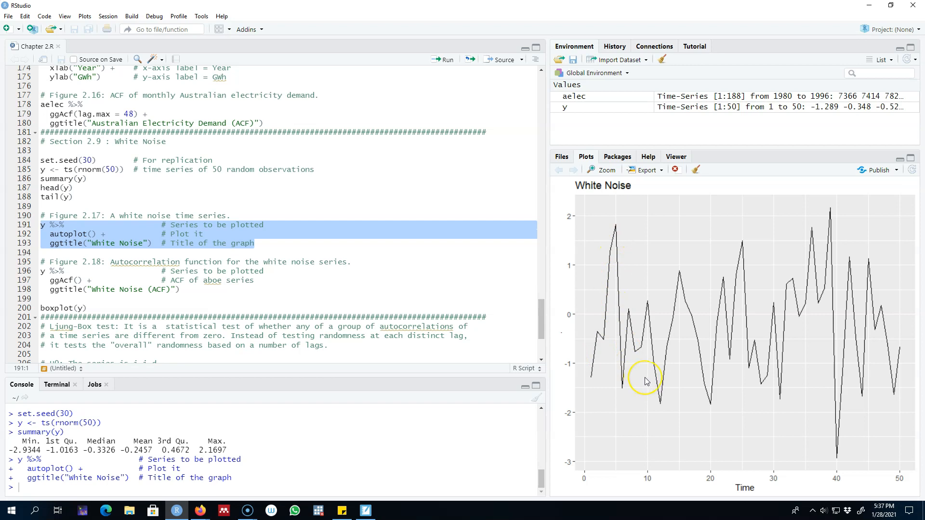
mouse_move(543, 313)
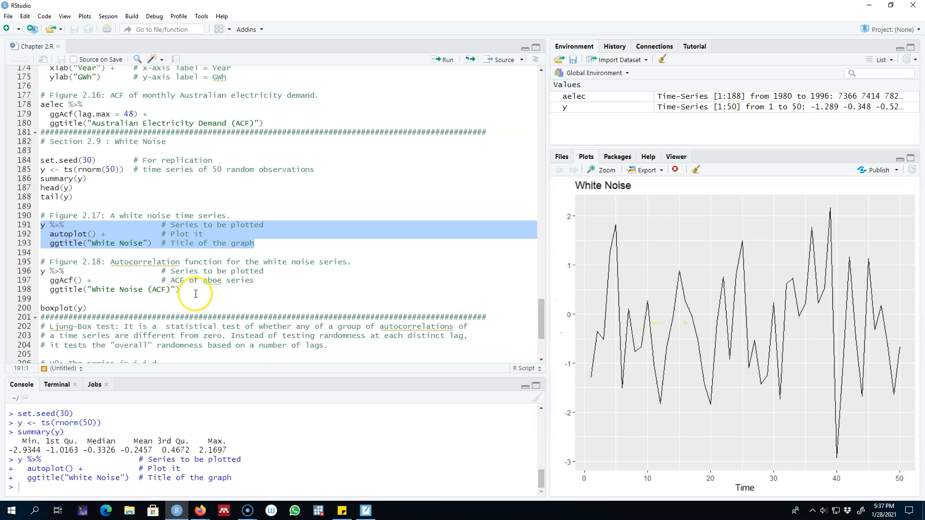
mouse_move(275, 277)
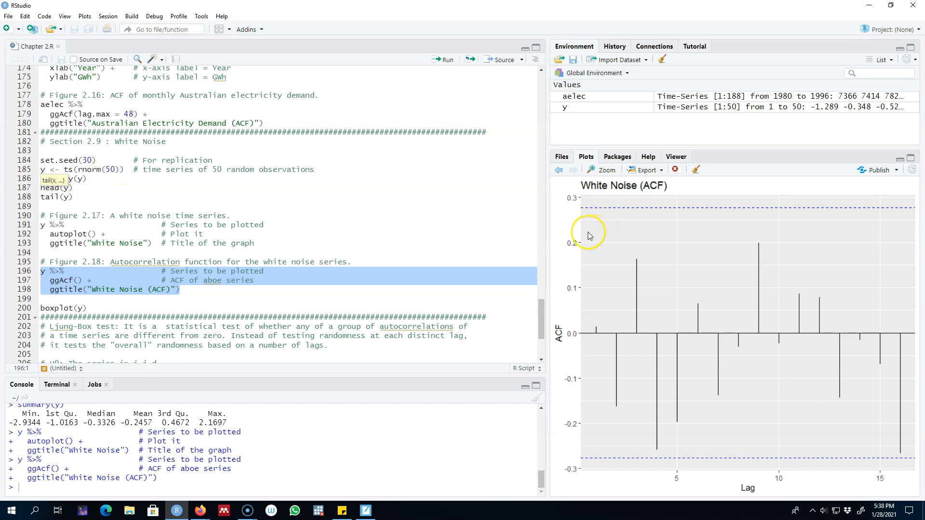
mouse_move(577, 215)
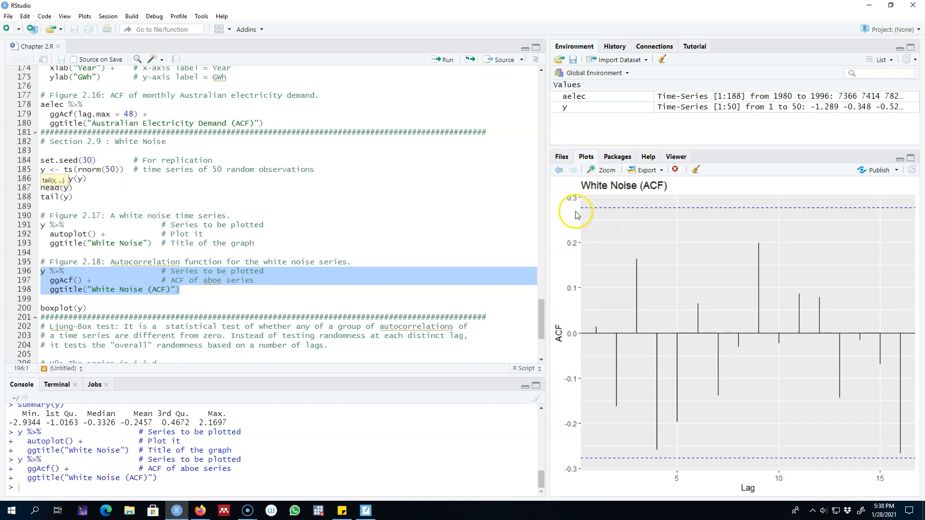
mouse_move(584, 212)
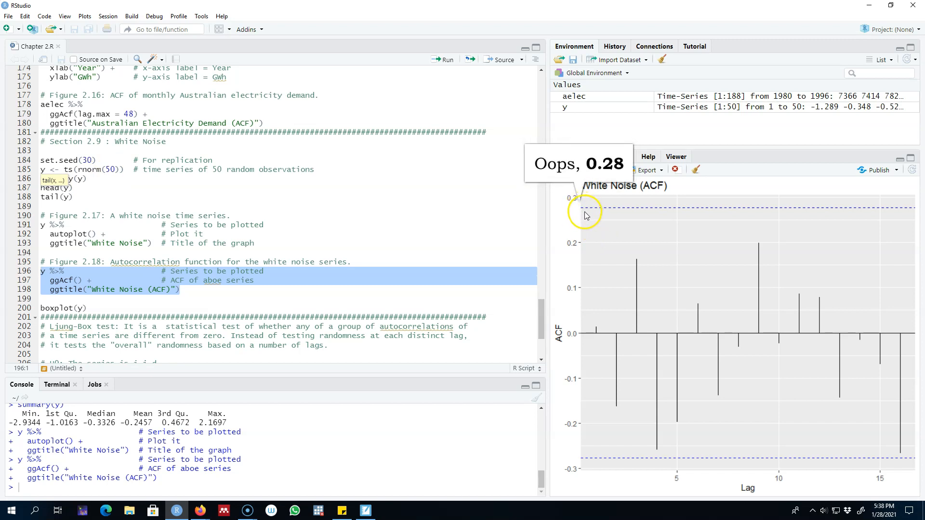
mouse_move(858, 421)
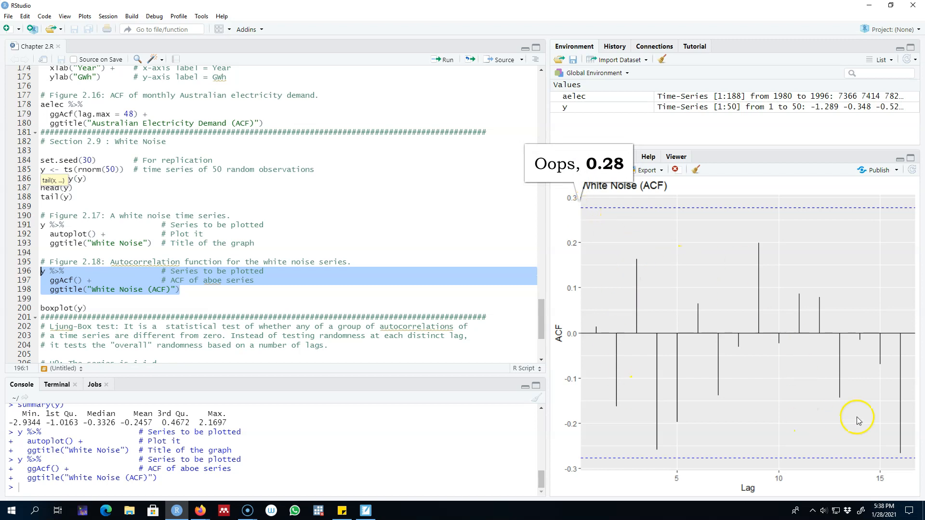
mouse_move(611, 324)
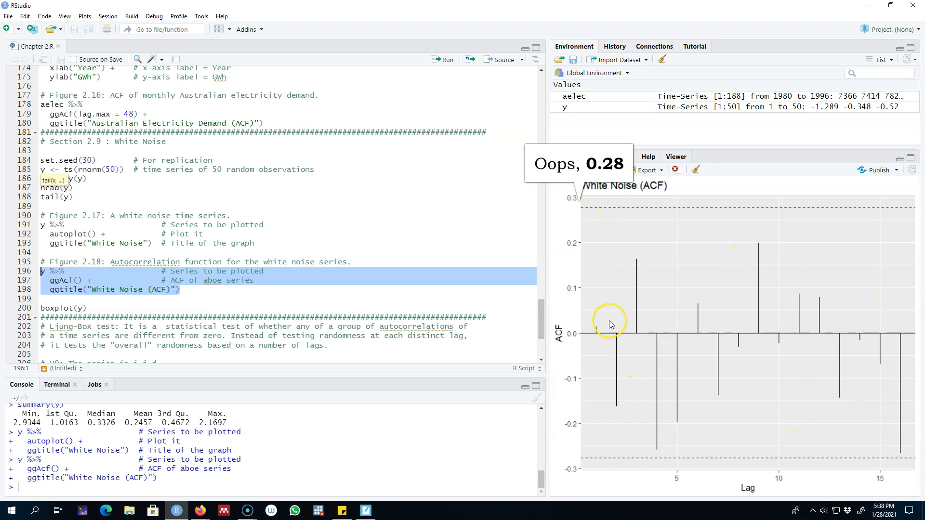
mouse_move(595, 406)
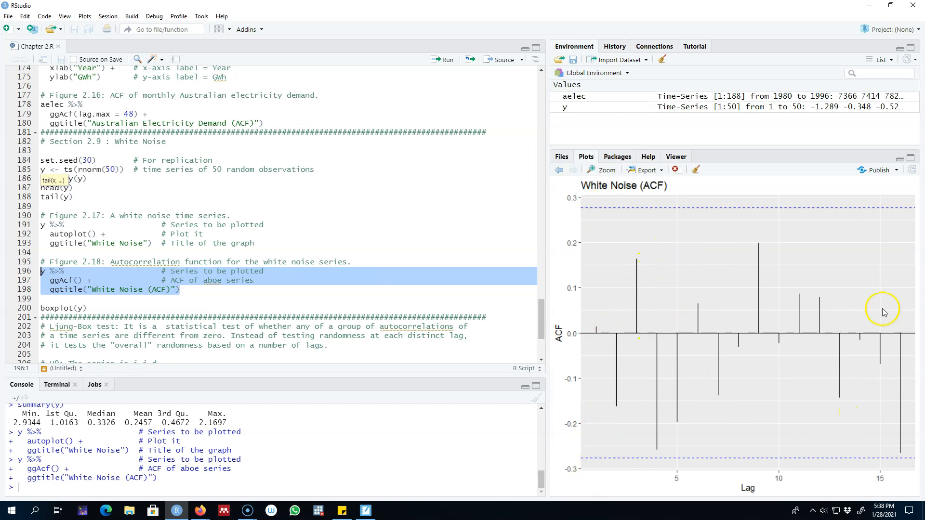
mouse_move(717, 255)
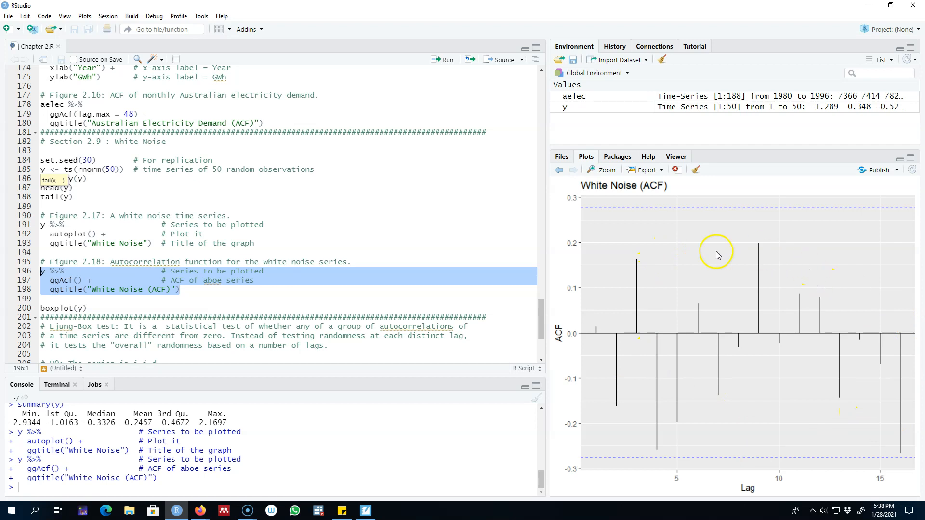
mouse_move(614, 236)
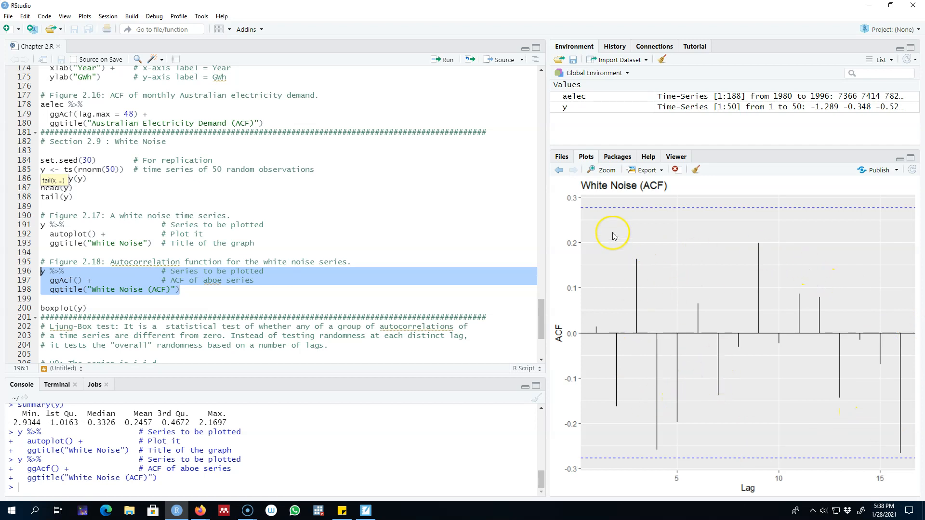
mouse_move(750, 426)
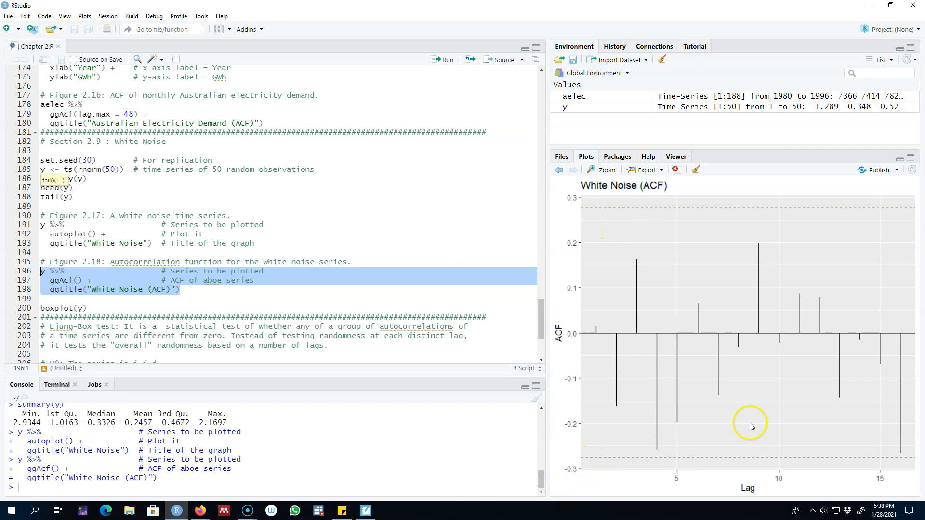
mouse_move(754, 412)
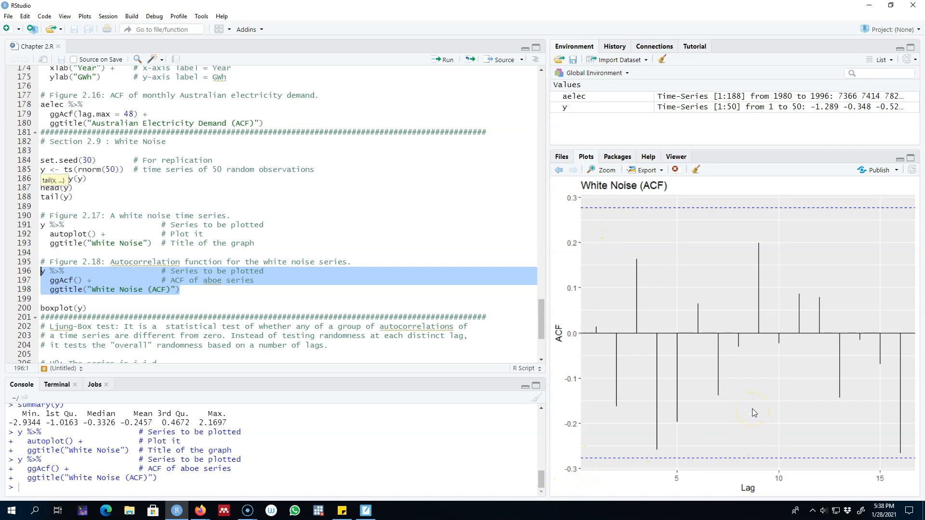
mouse_move(758, 407)
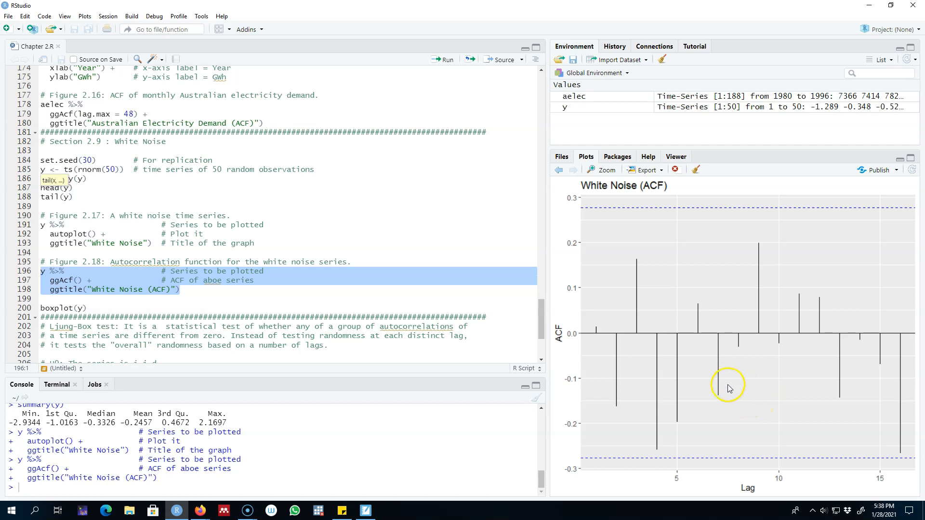
Return to the annotated White noise series slide after the White Noise (ACF) correlogram.
click(365, 511)
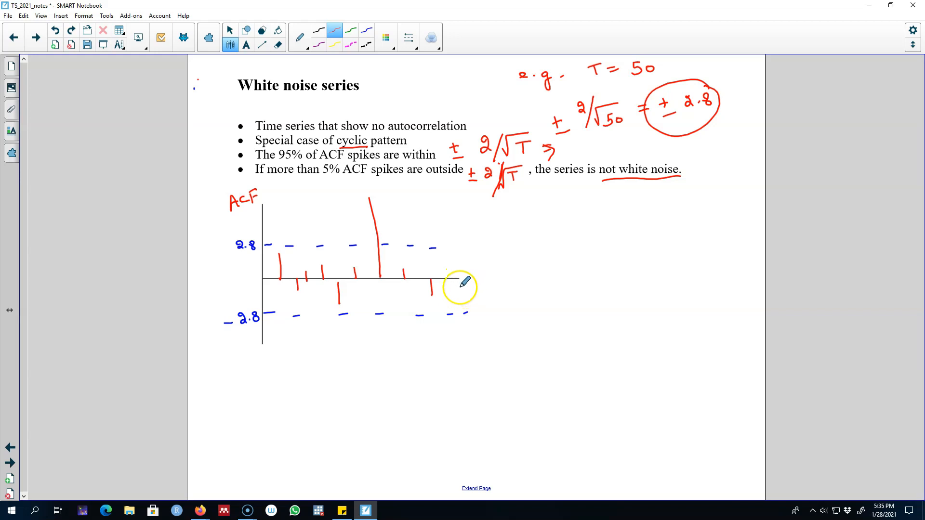
mouse_move(618, 222)
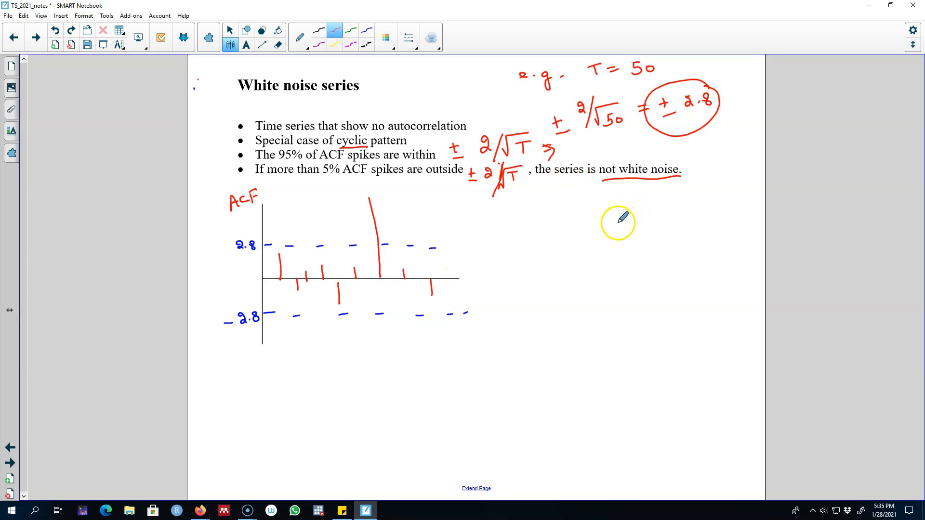
mouse_move(594, 220)
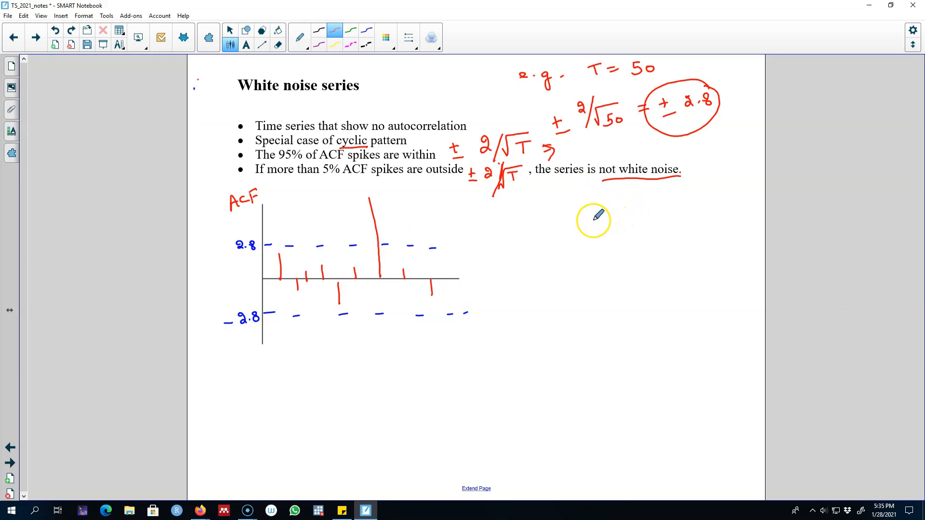